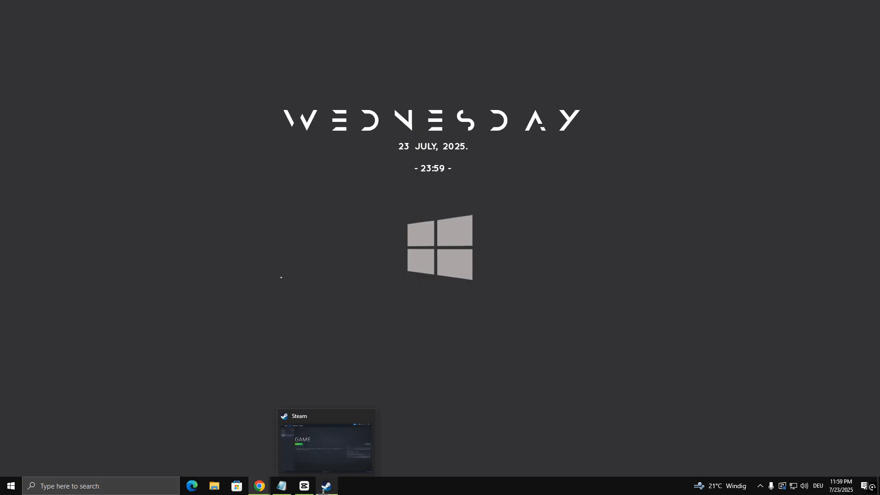
mouse_move(340, 404)
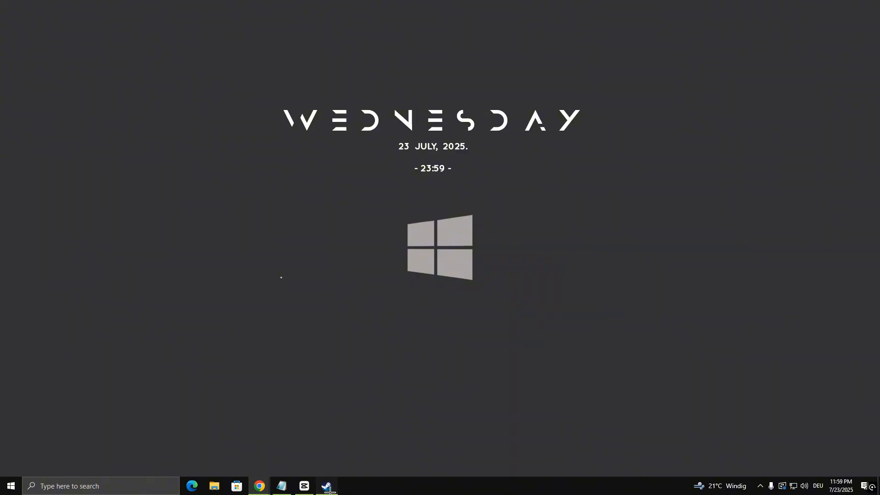
click(326, 486)
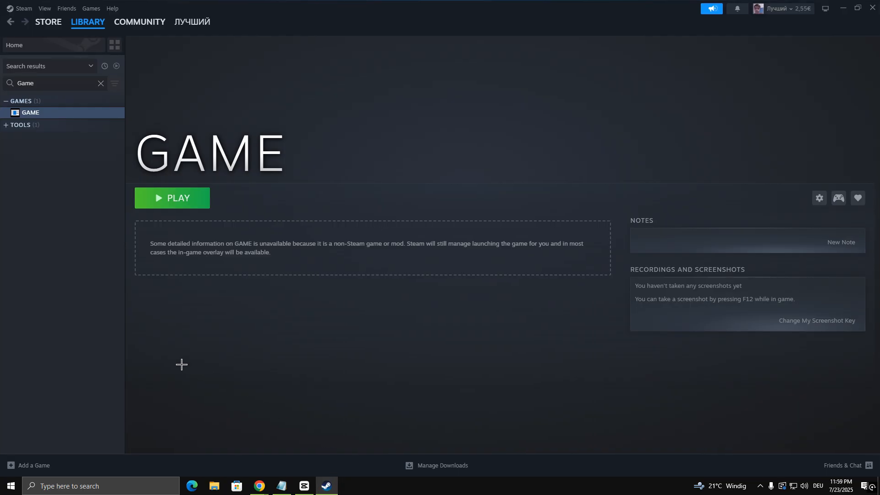
click(23, 8)
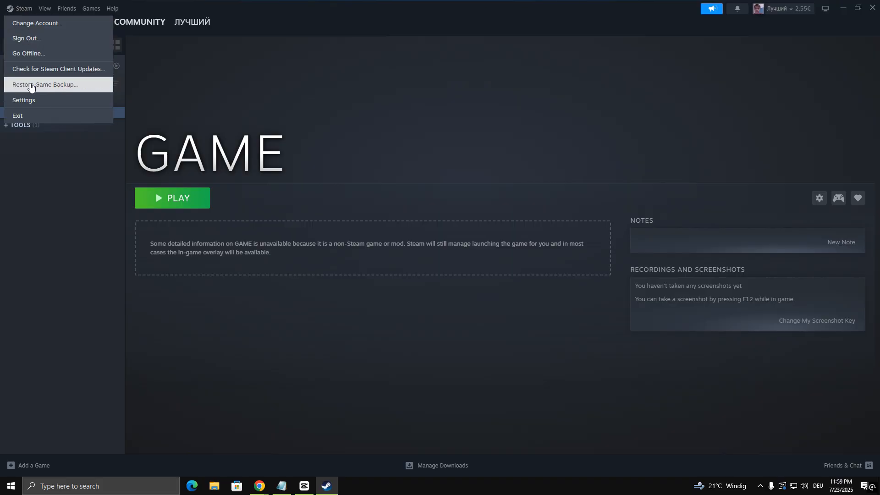
click(24, 100)
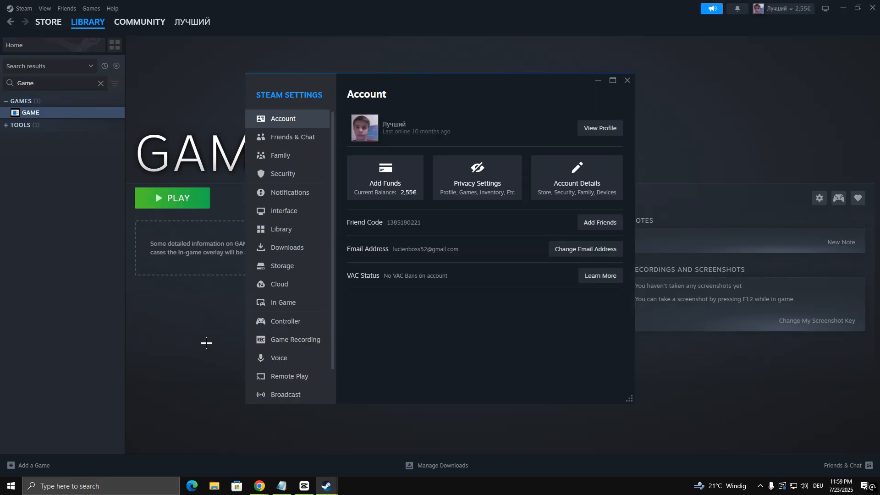
click(285, 321)
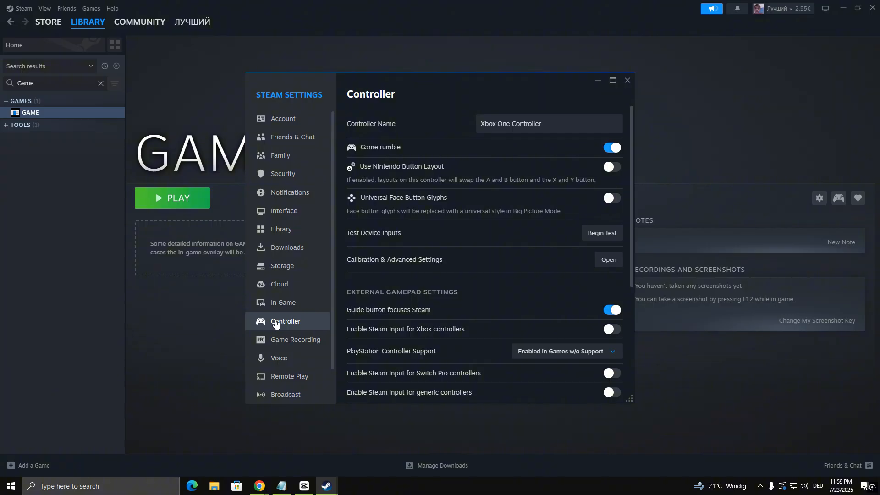
mouse_move(433, 284)
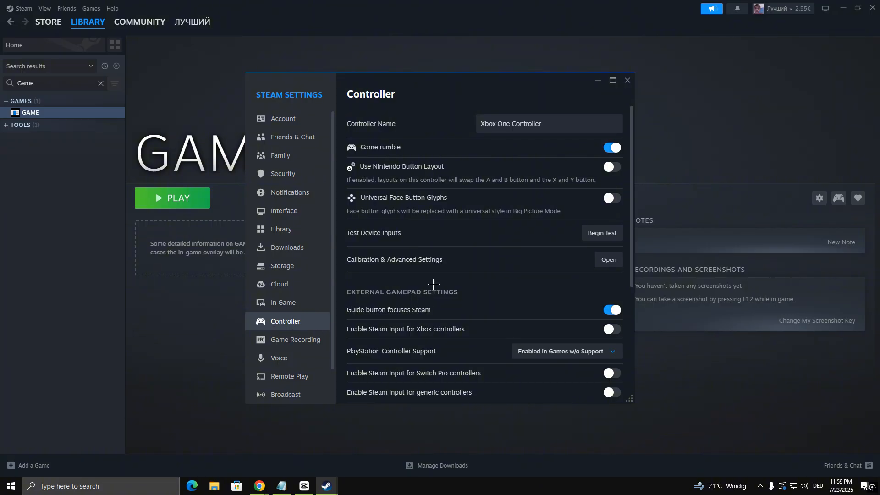
mouse_move(452, 312)
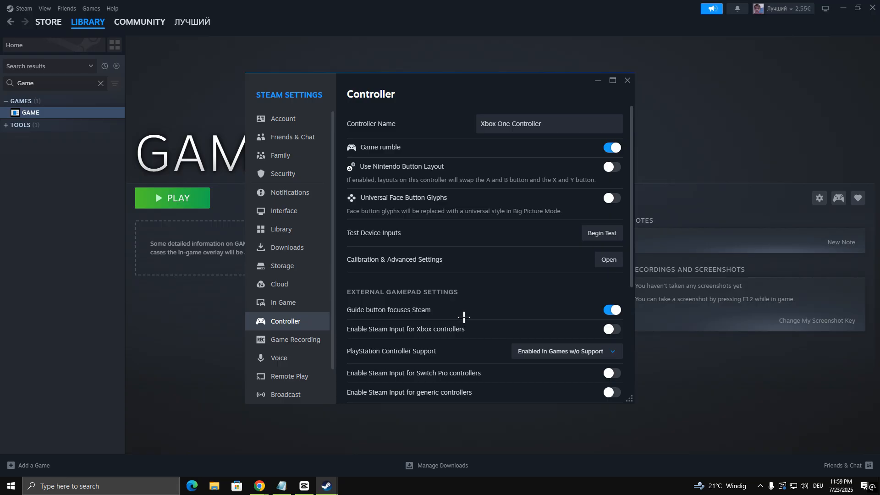
scroll(down, 3)
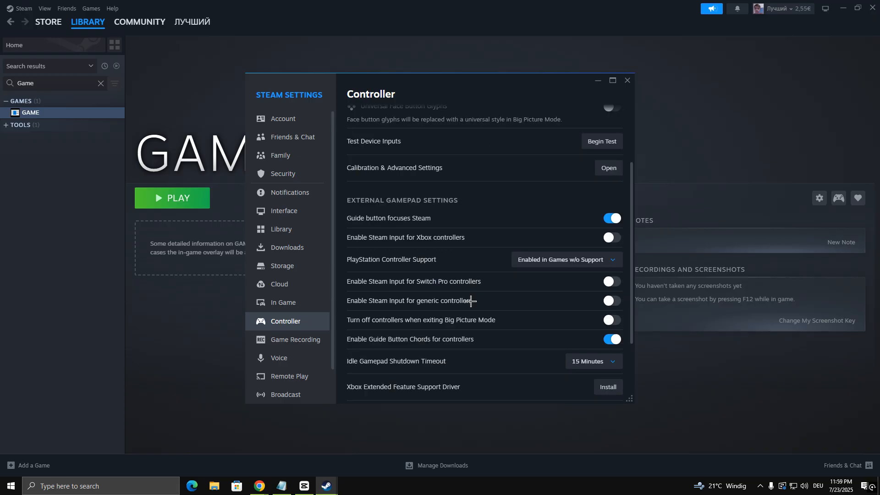
scroll(down, 3)
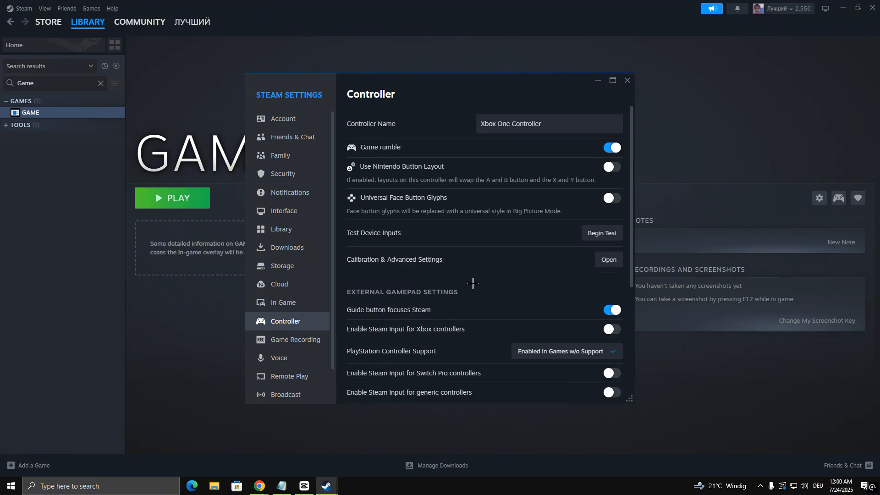
click(627, 81)
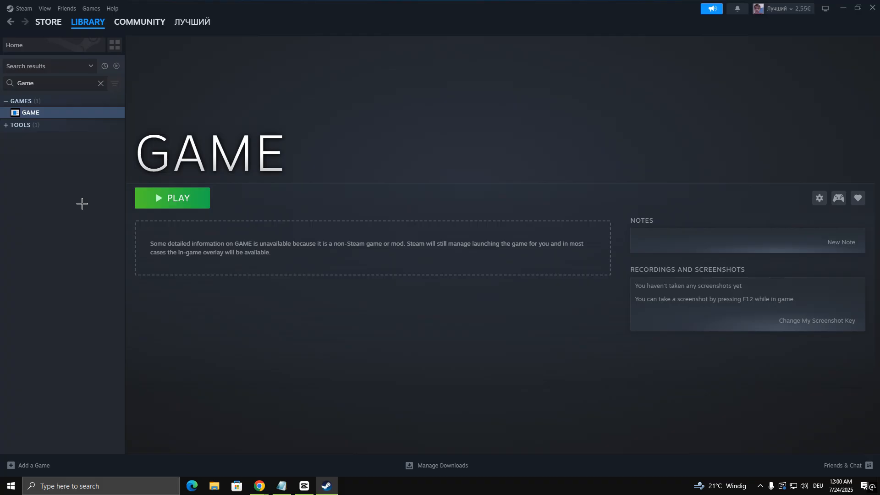
click(28, 464)
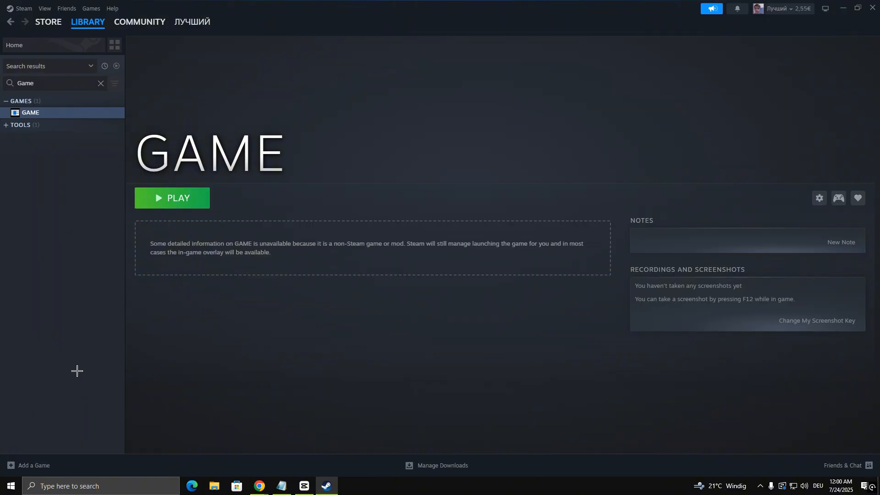
mouse_move(77, 279)
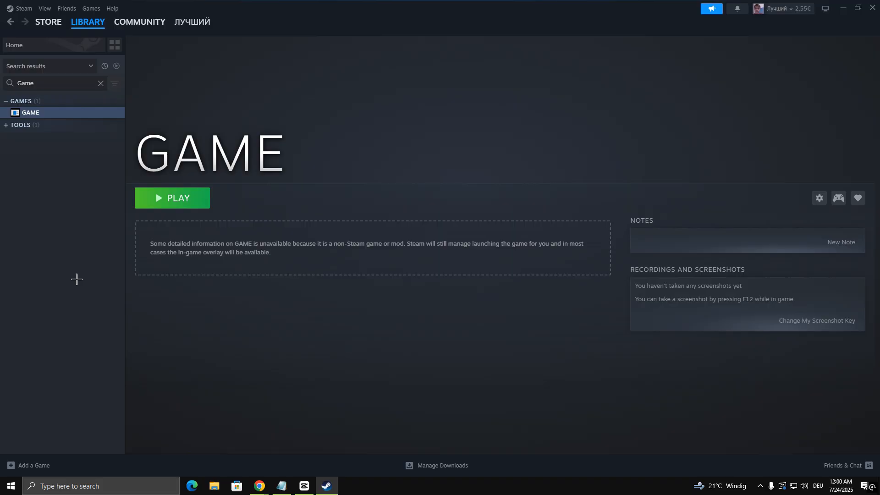
mouse_move(73, 115)
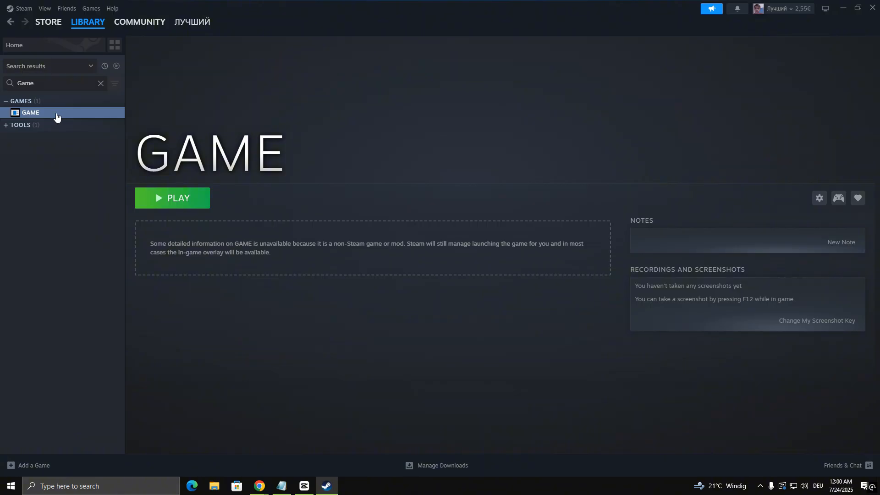
mouse_move(838, 198)
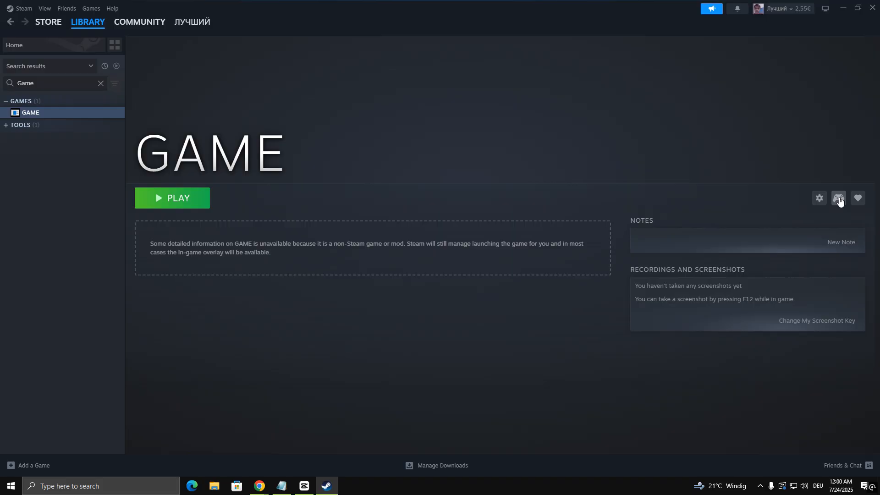
mouse_move(831, 222)
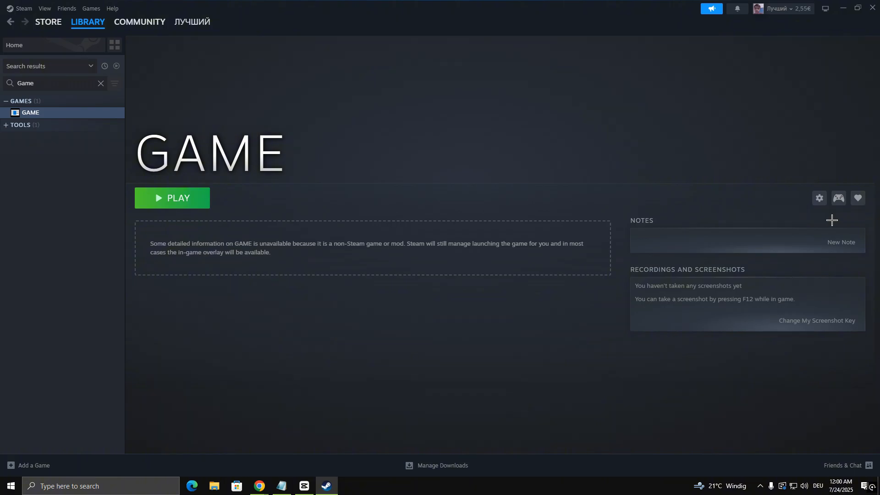
Enable Steam Input for GAME from its controller configuration, keeping the Gamepad layout
click(837, 198)
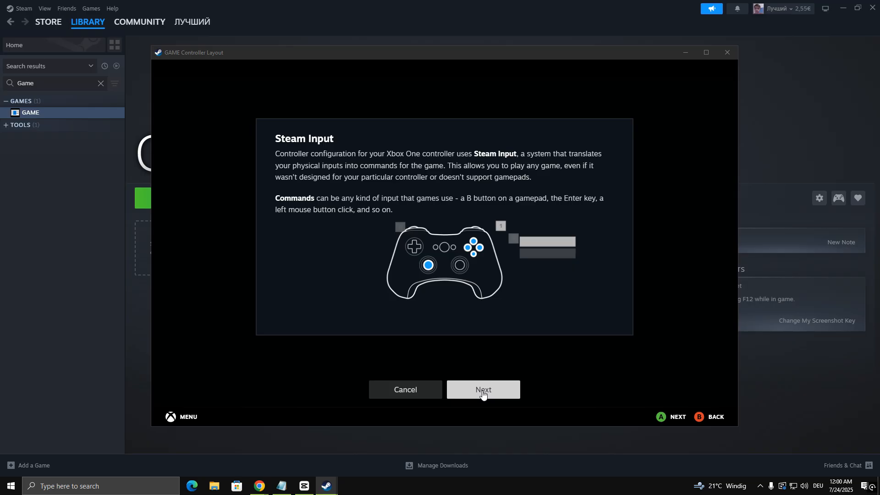
click(483, 390)
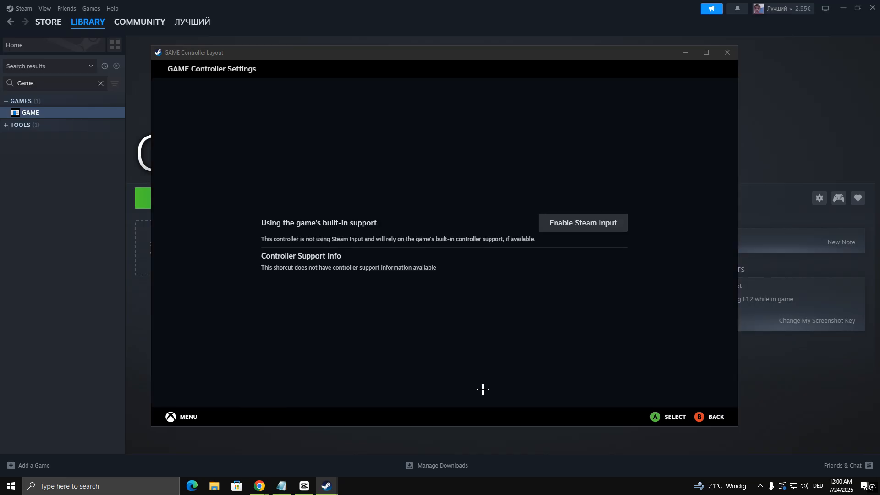
click(582, 223)
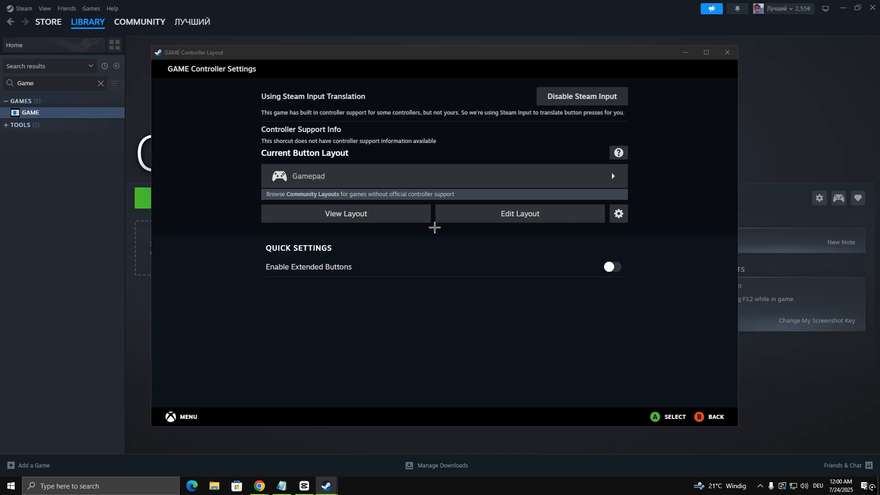
mouse_move(426, 191)
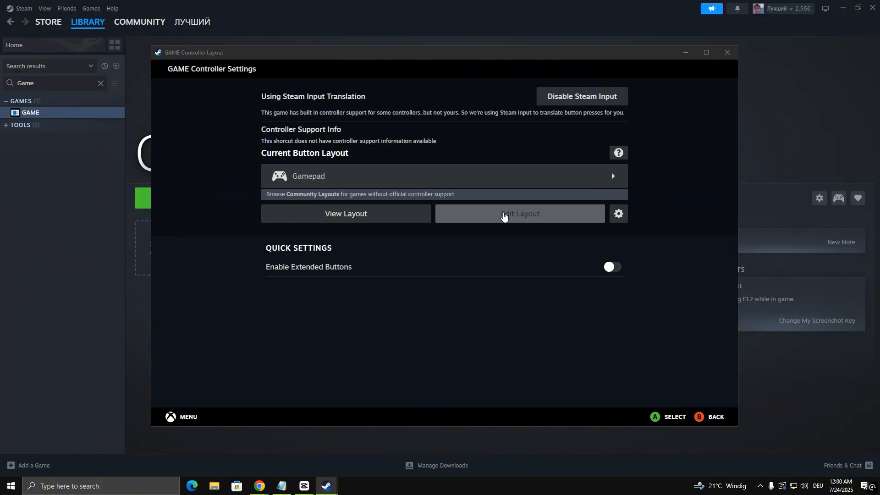
Review the Gamepad layout, keep Face Buttons Behavior as Button Pad, and close the layout window
click(519, 214)
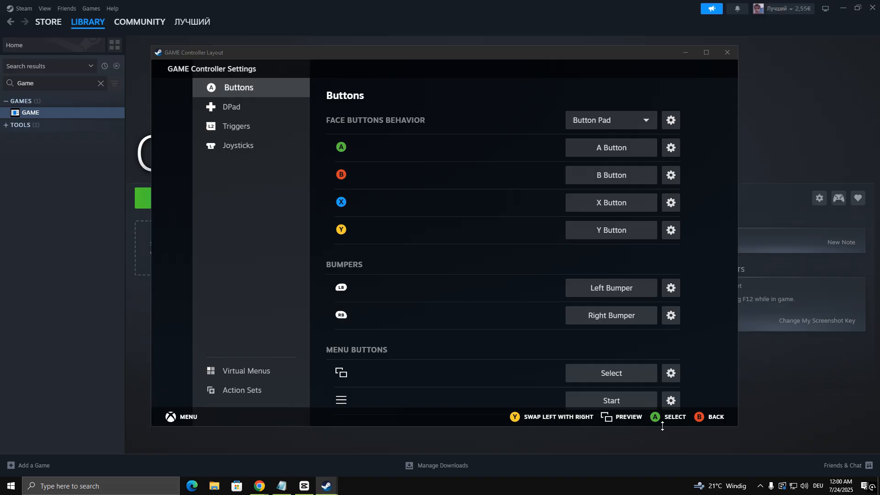
mouse_move(667, 416)
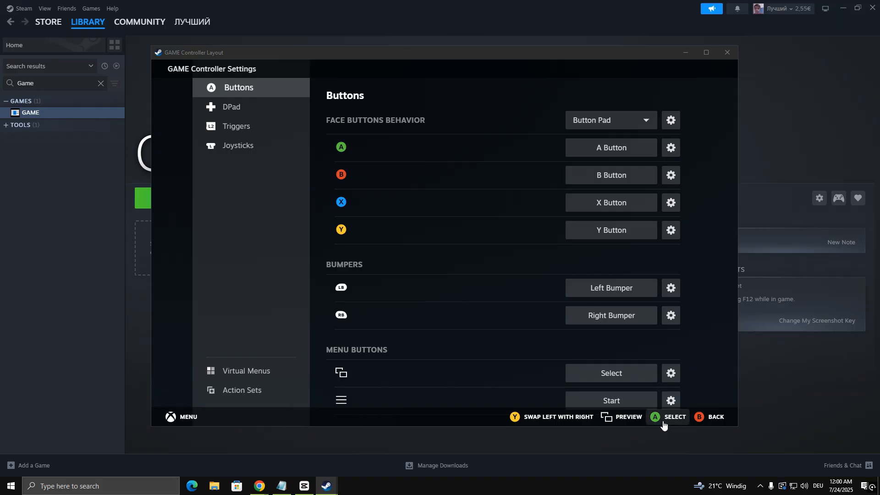
click(610, 120)
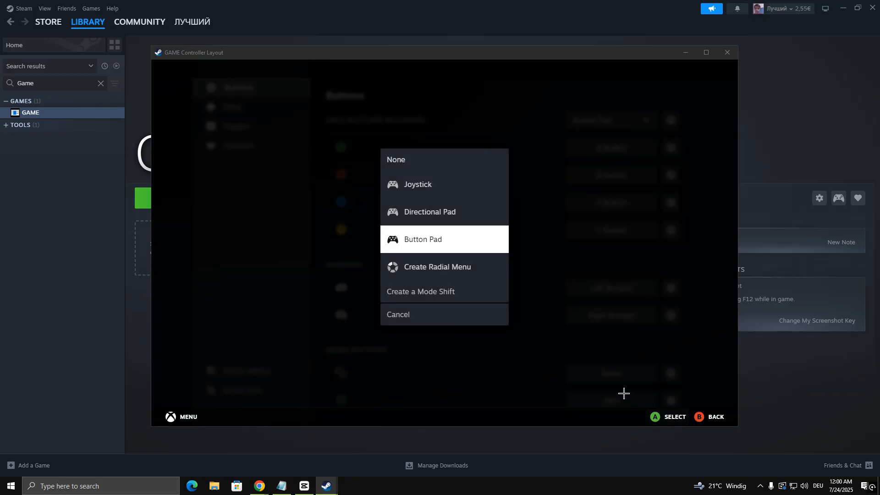
click(422, 239)
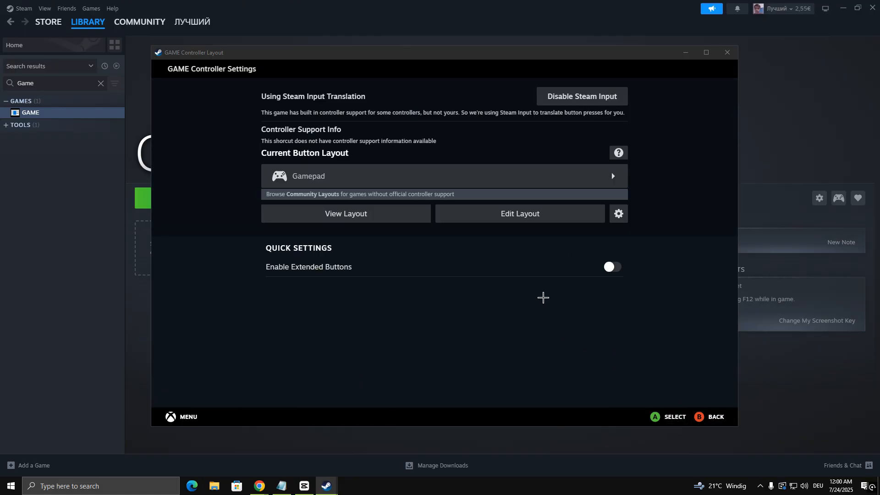
mouse_move(623, 392)
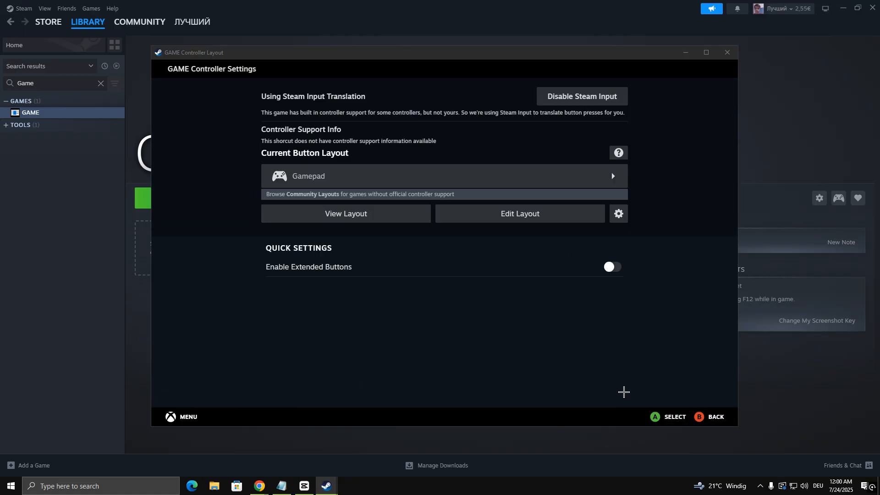
click(727, 52)
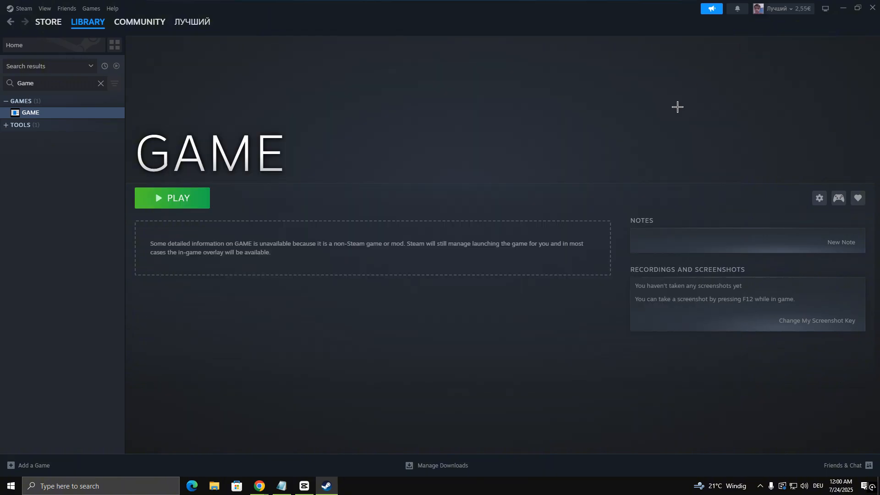